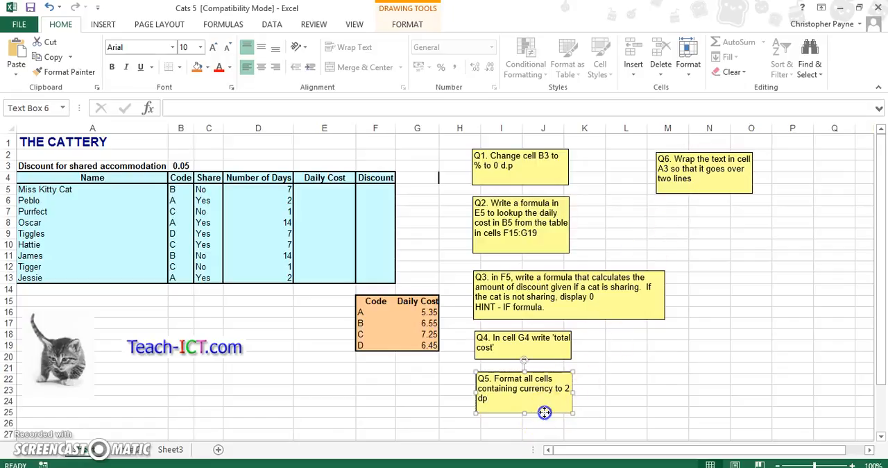
Move the Q5 note beside Q6, format B3 as Percentage (5%), and delete the Q1 note.
drag(524, 389, 701, 219)
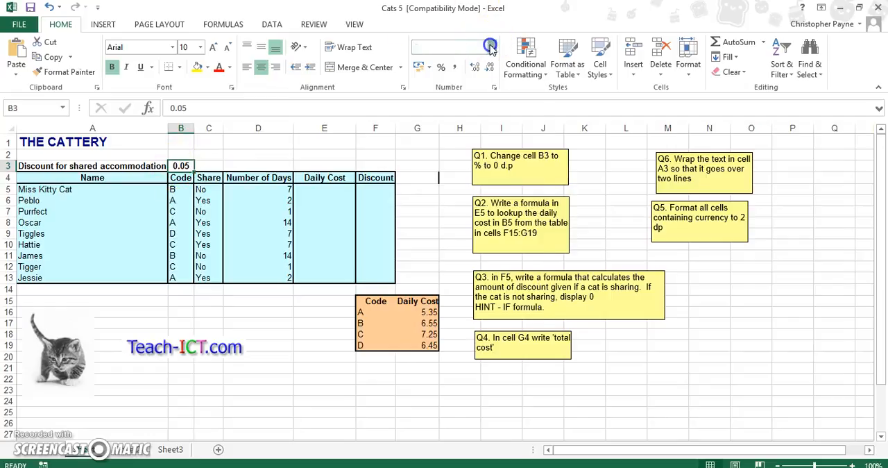
click(489, 47)
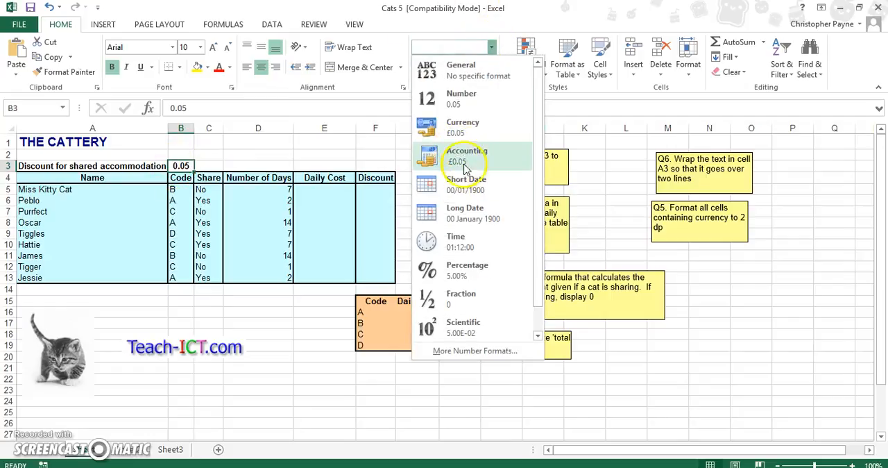
click(467, 270)
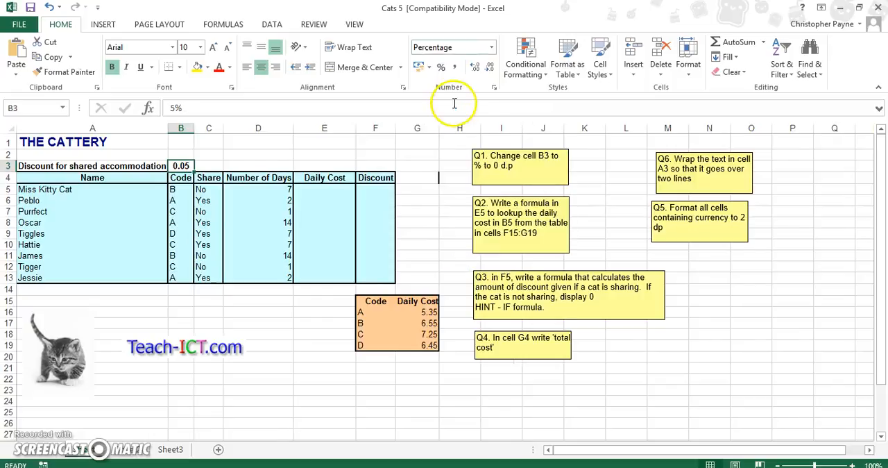
click(474, 67)
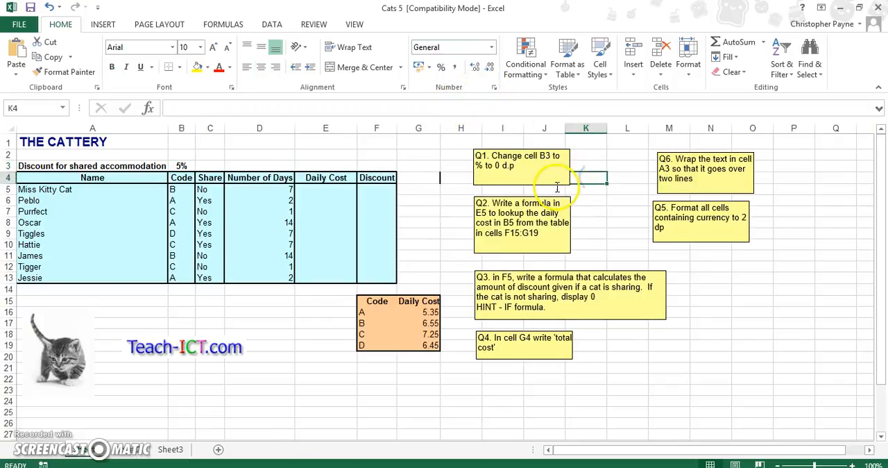
right_click(559, 186)
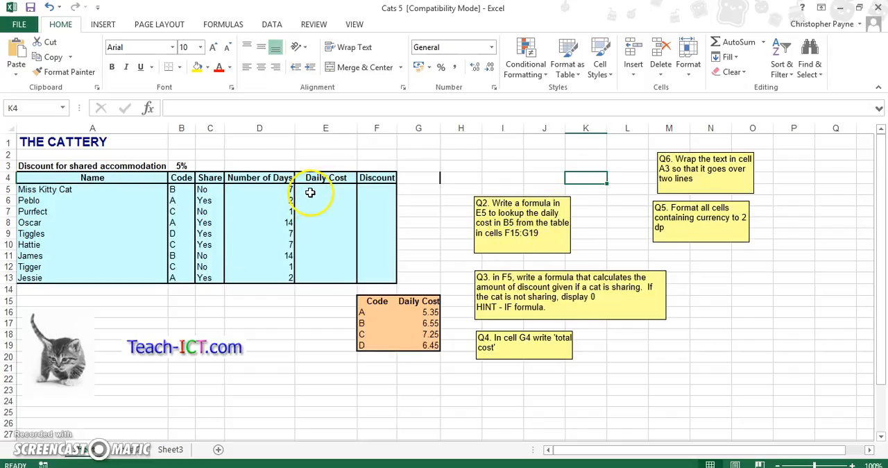
Start a VLOOKUP function in Daily Cost cell E5.
click(326, 190)
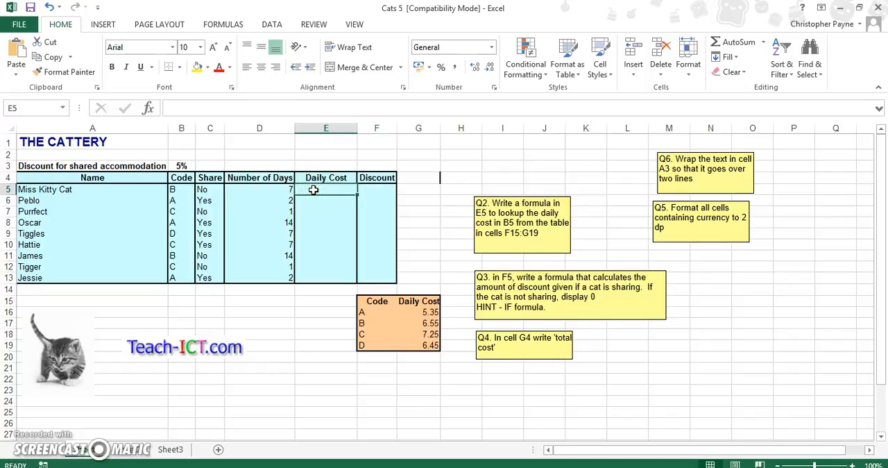
click(150, 108)
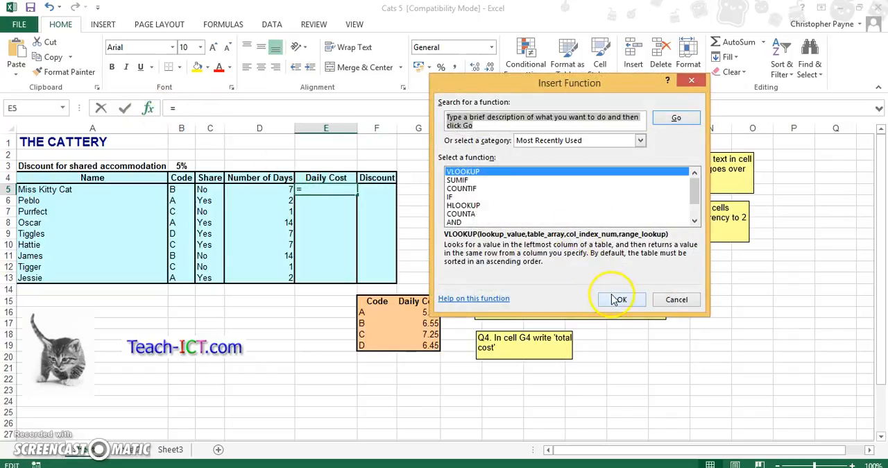
click(621, 299)
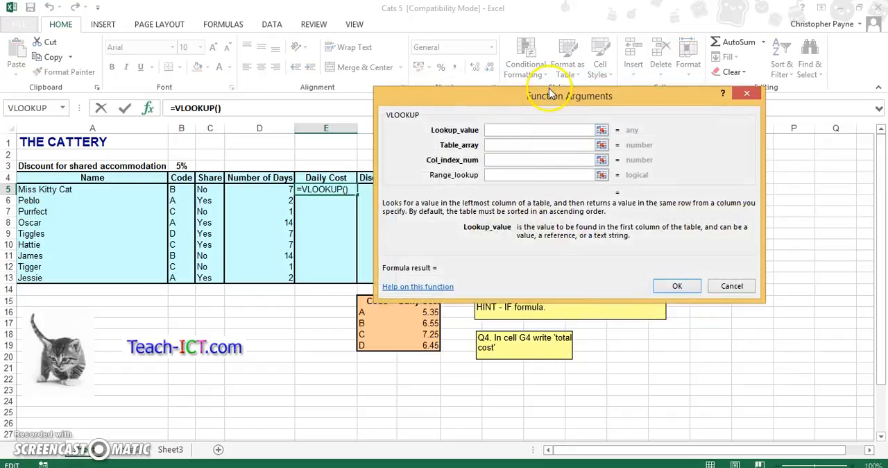
drag(548, 96, 637, 94)
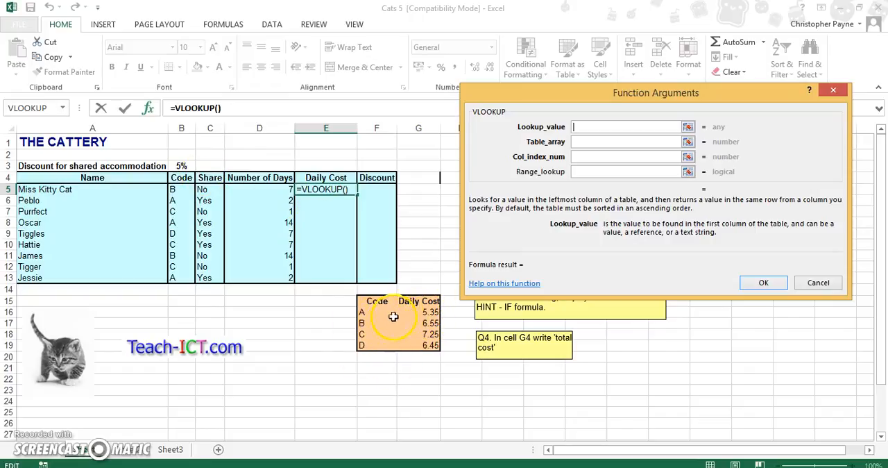
mouse_move(185, 212)
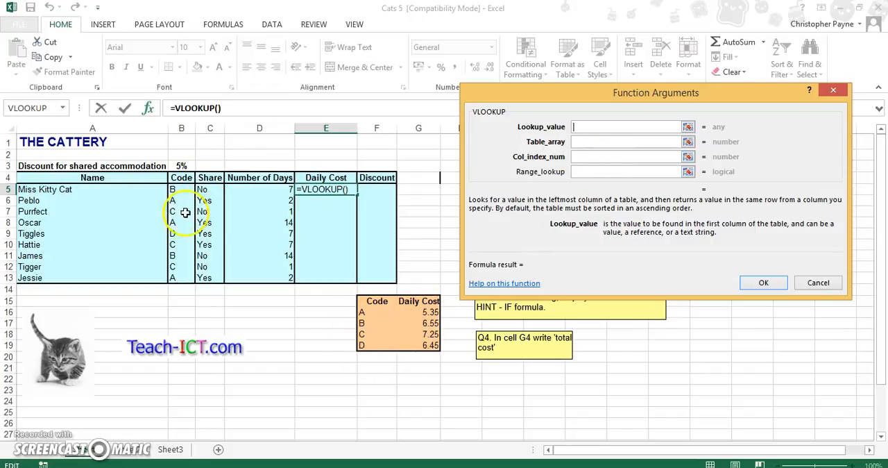
Look up B5 in the absolute table $F$16:$G$19 returning column 2, and confirm the formula.
click(182, 189)
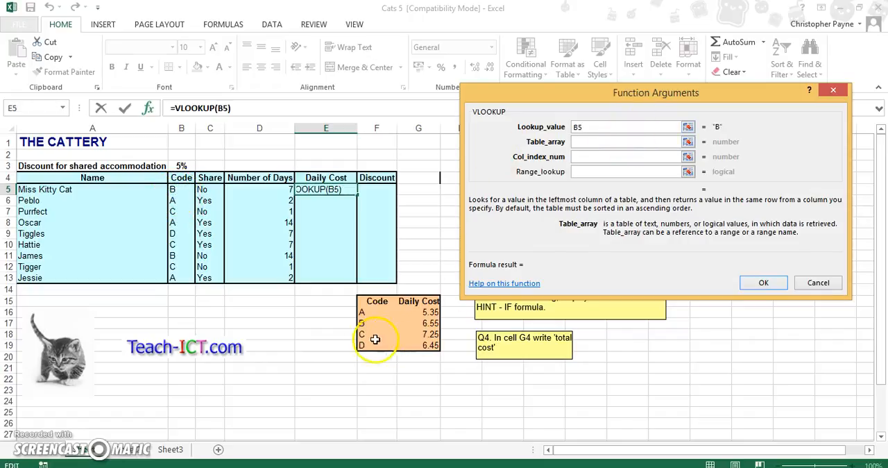
drag(361, 312, 427, 345)
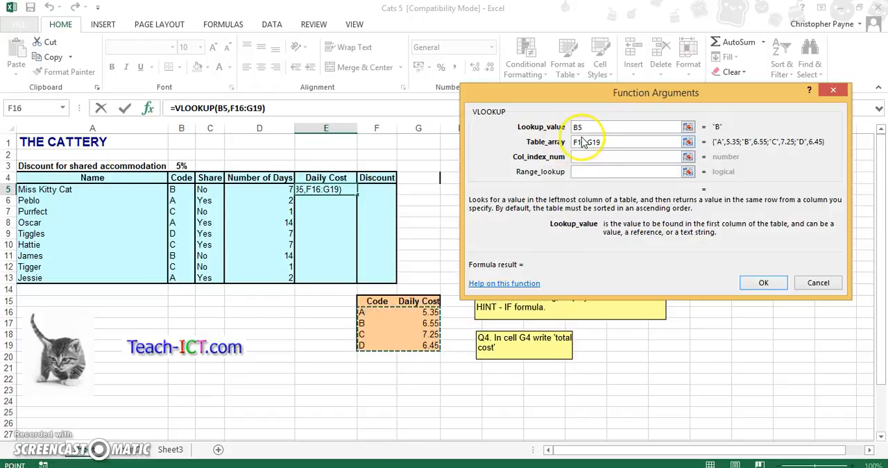
click(587, 141)
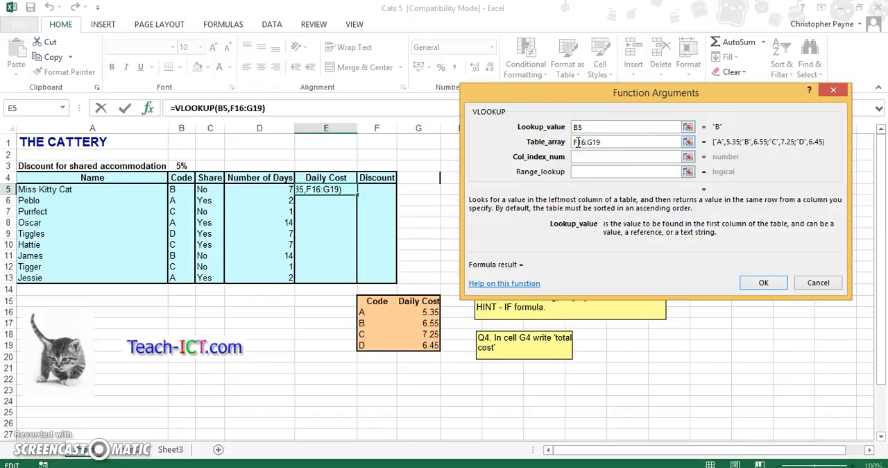
key(f4)
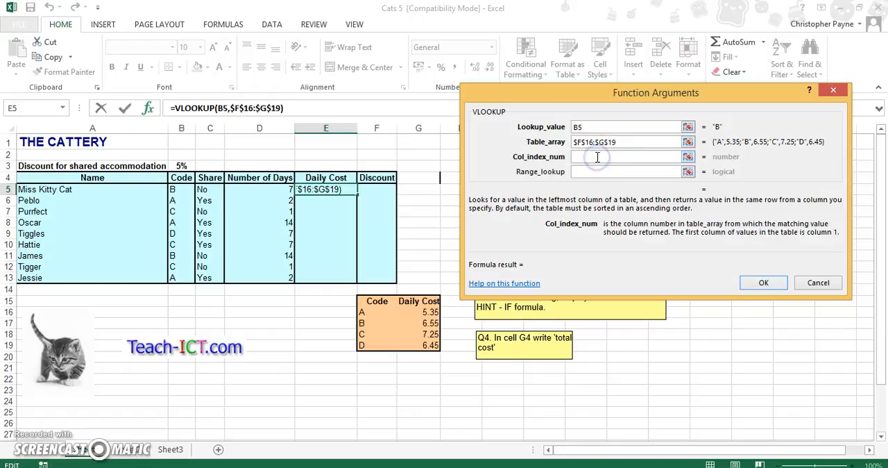
text(2)
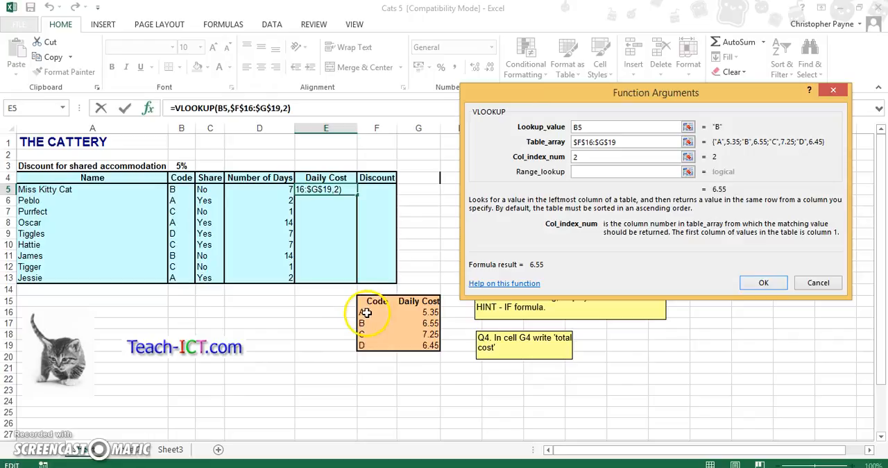
mouse_move(729, 271)
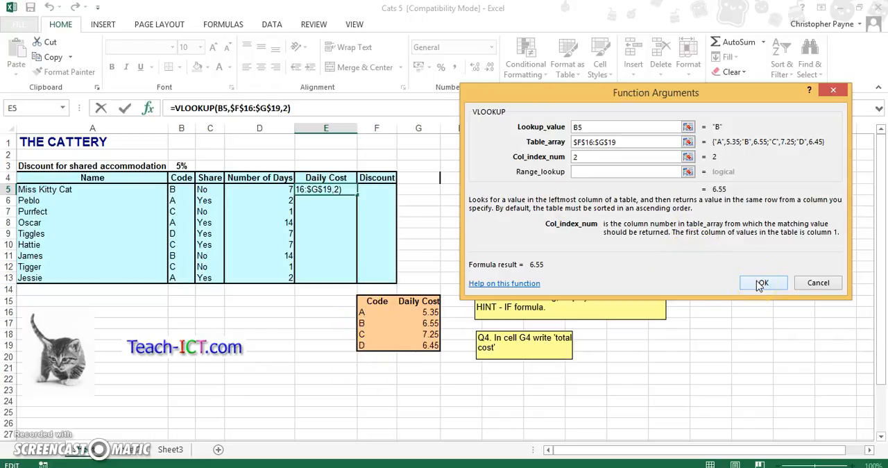
click(762, 283)
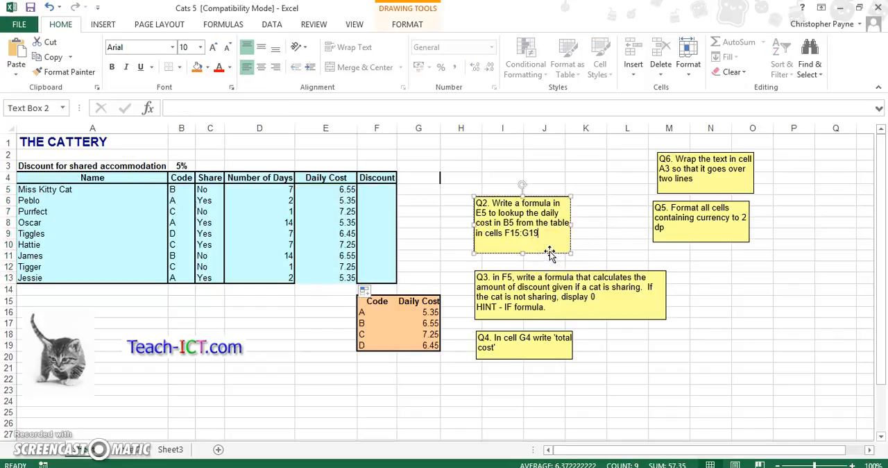
Delete the finished Q2 instruction note from the sheet.
right_click(550, 252)
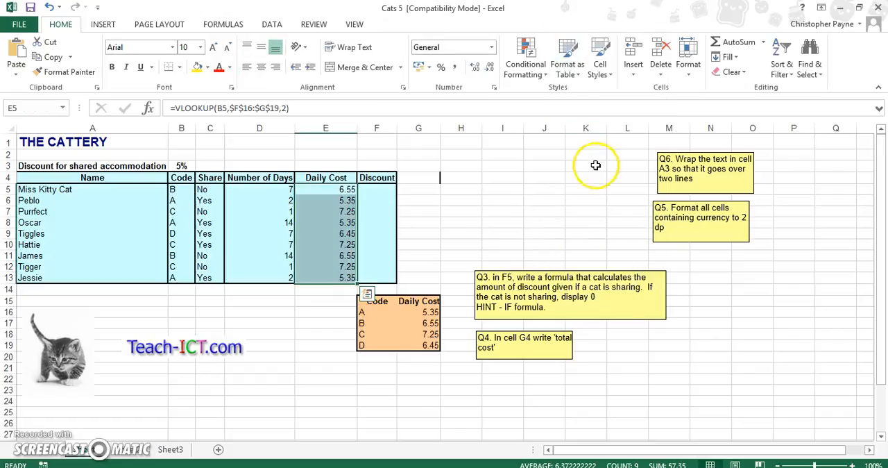
mouse_move(612, 316)
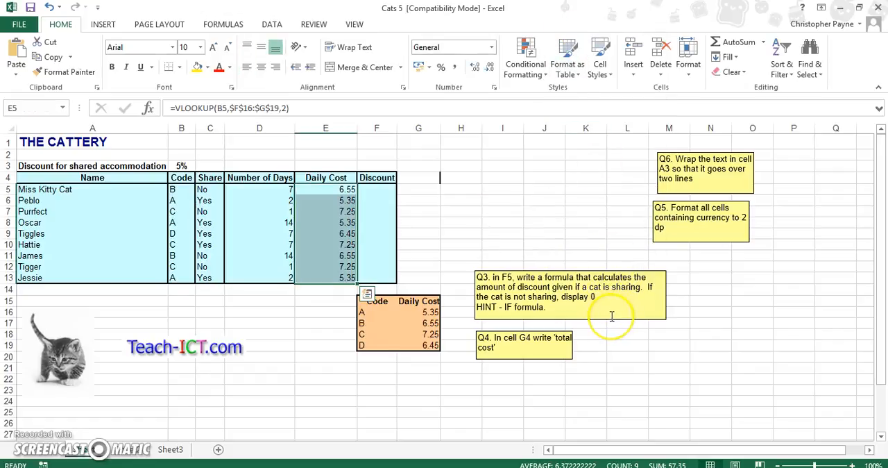
mouse_move(611, 320)
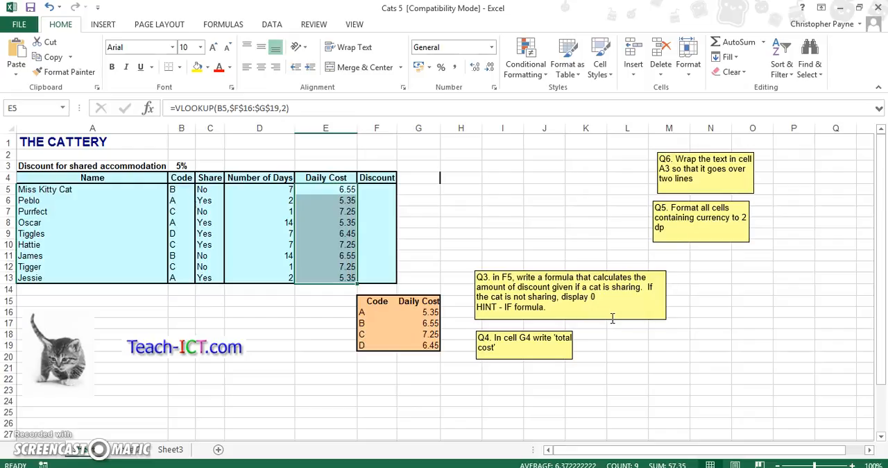
mouse_move(536, 233)
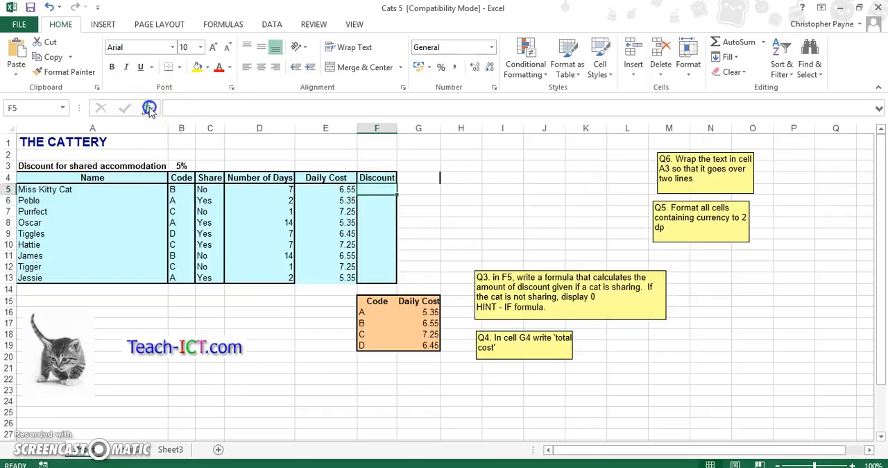
Insert the IF function in F5 and dismiss the formula problem message.
click(150, 108)
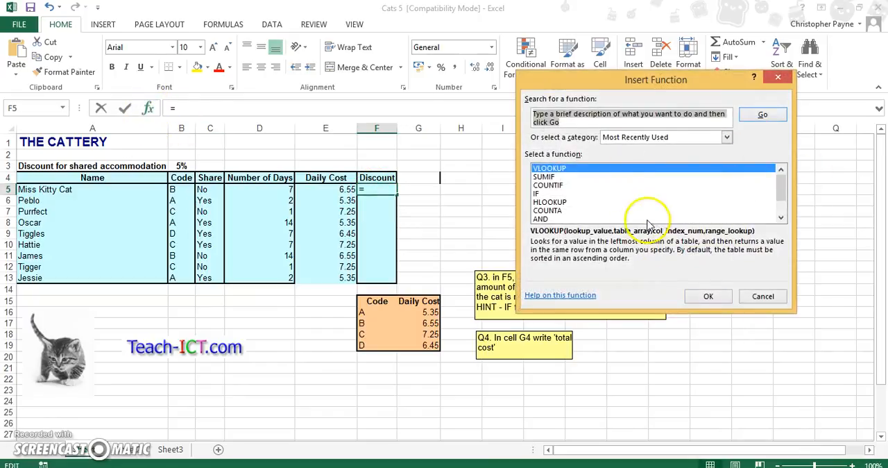
click(538, 193)
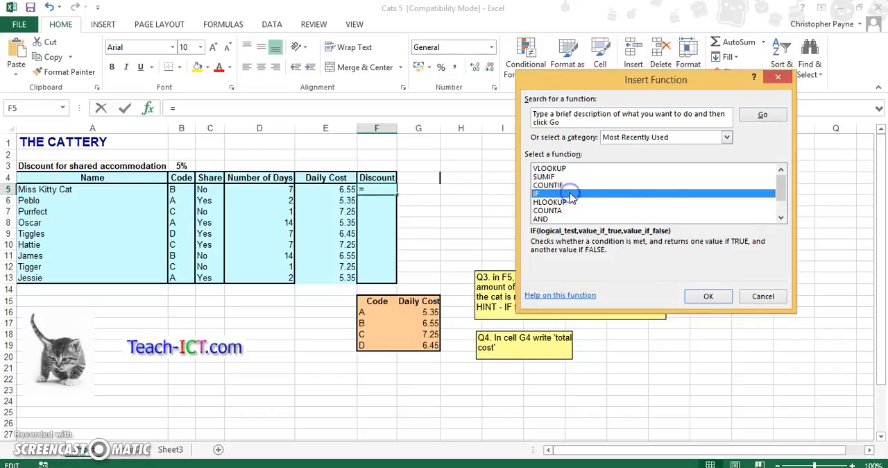
click(709, 297)
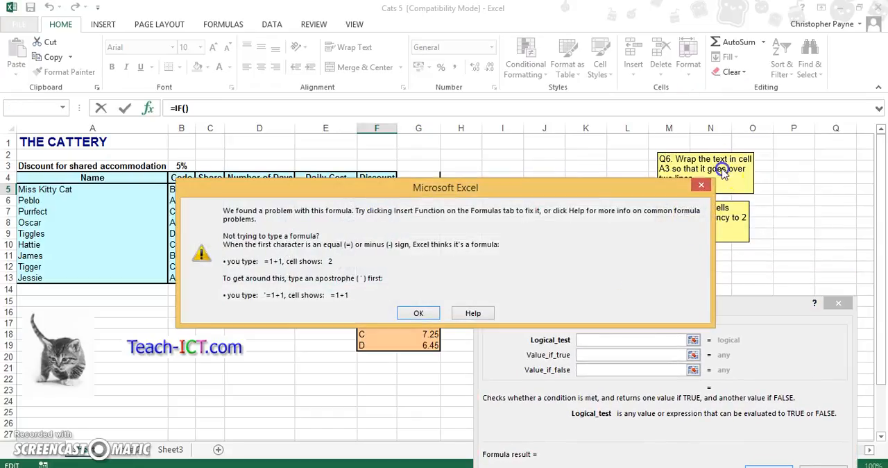
click(418, 312)
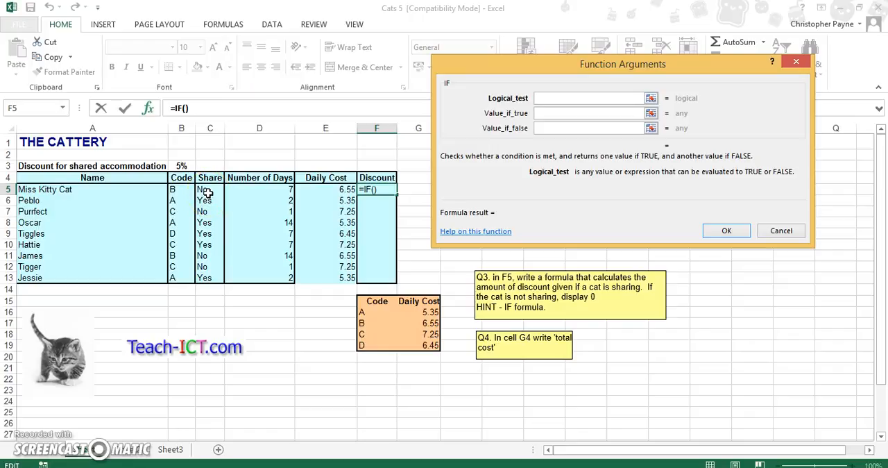
Set the IF to test C5="Yes", return E5*$B$3 if true and 0 otherwise, and confirm.
click(210, 189)
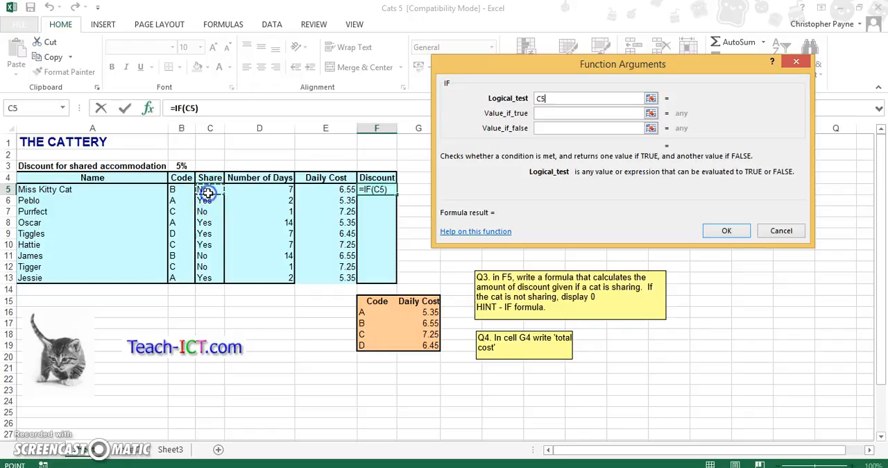
text(="Yes)
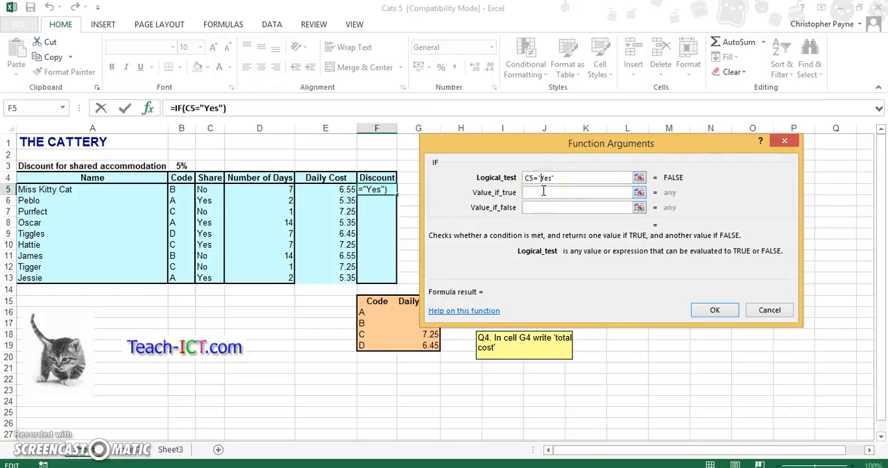
click(579, 192)
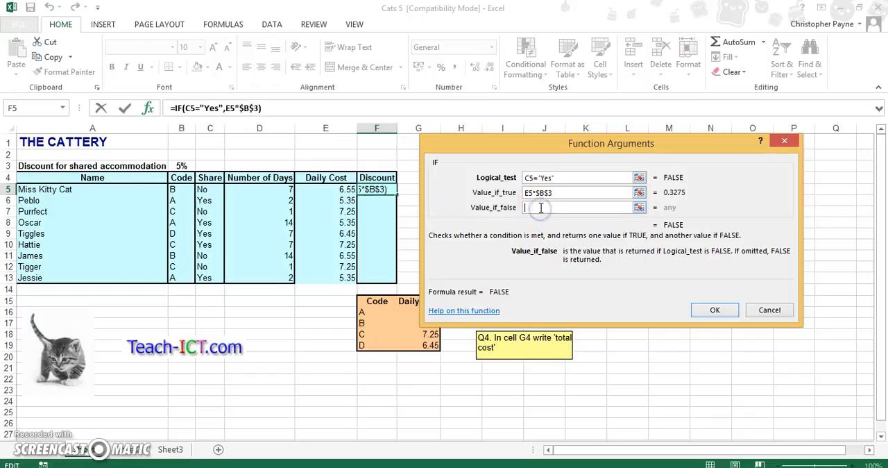
text(0)
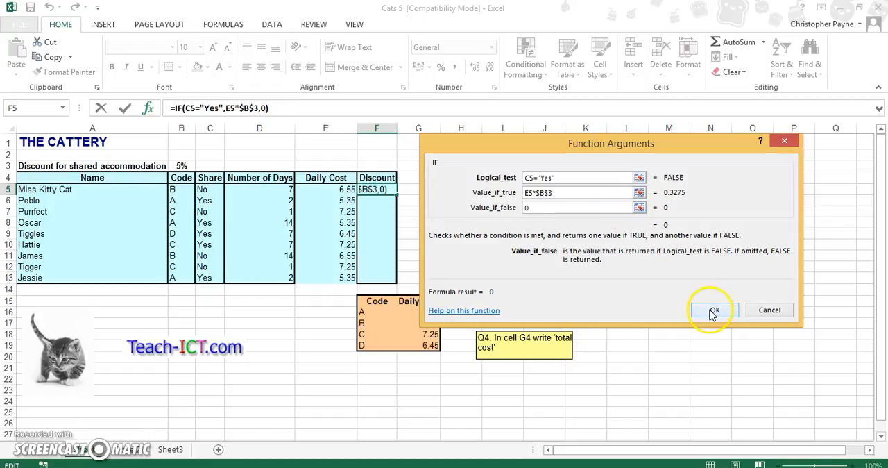
click(714, 309)
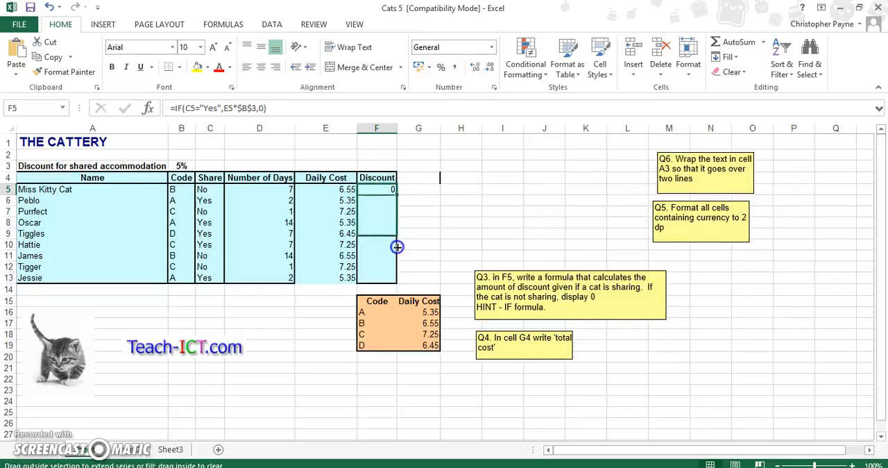
Fill the discount formula from F5 down to F13.
drag(398, 189, 397, 283)
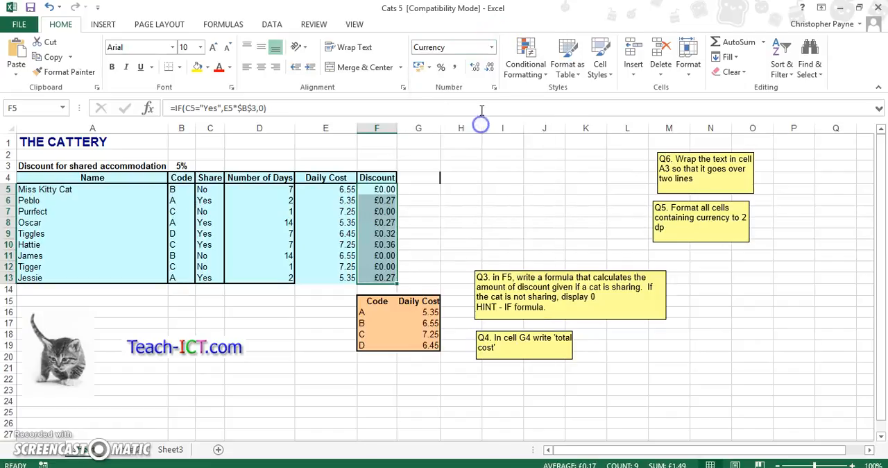
mouse_move(483, 97)
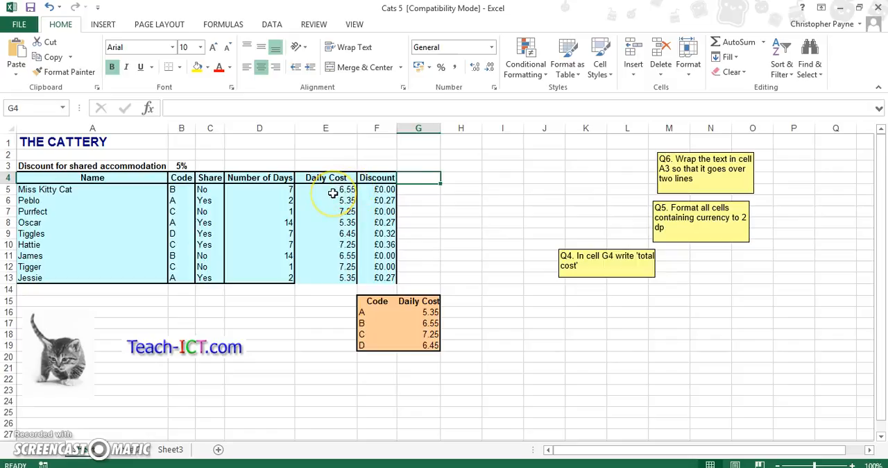
Enter the heading Total in G4 and delete the Q4 instruction note.
text(Total)
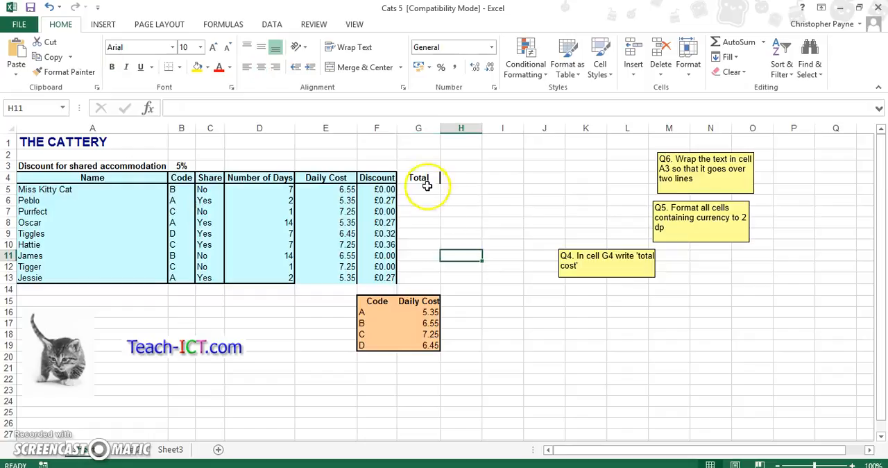
click(419, 190)
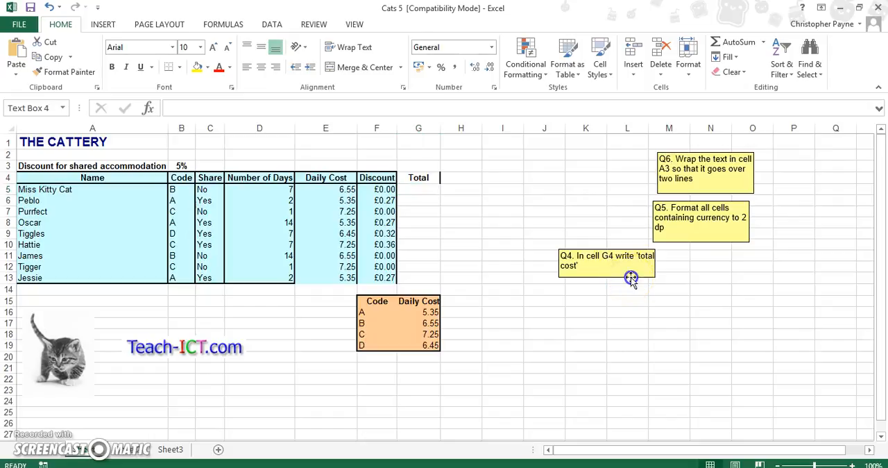
right_click(631, 277)
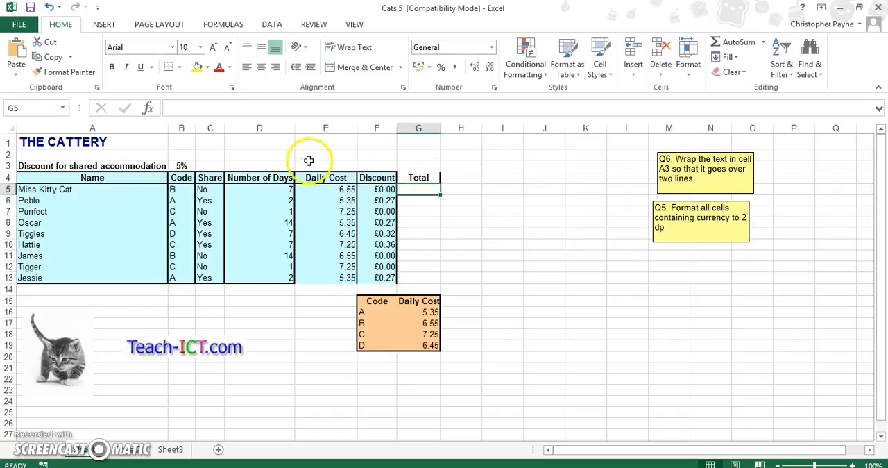
mouse_move(331, 208)
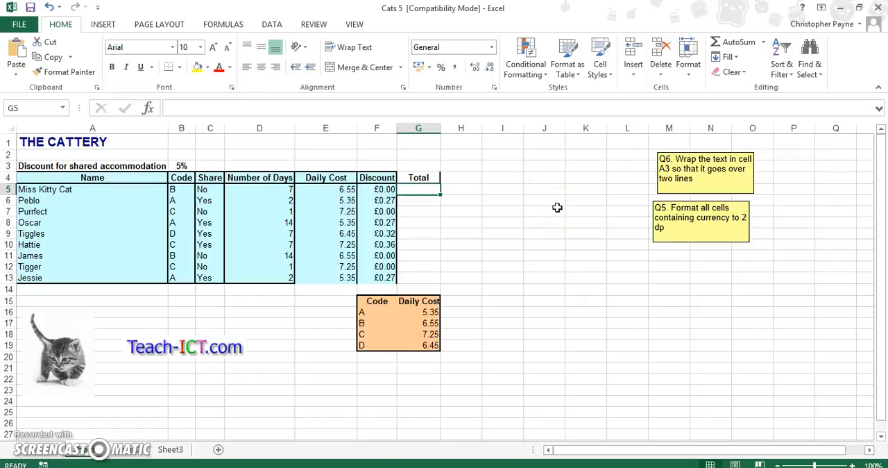
Enter =(E5*D5)-(F5*D5) in G5 and fill the total formula down to G13.
text(=)
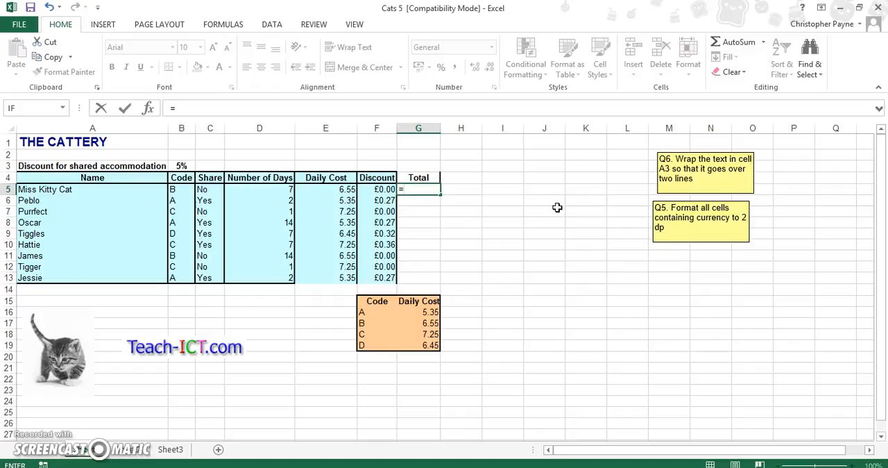
text(()
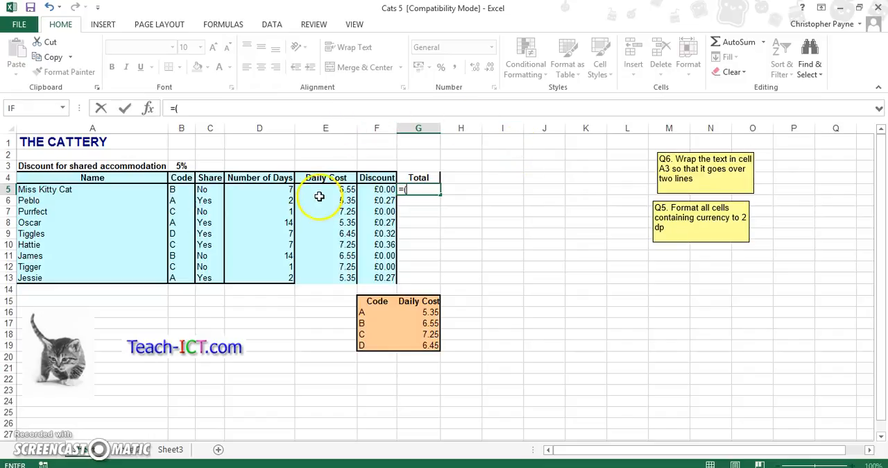
click(326, 189)
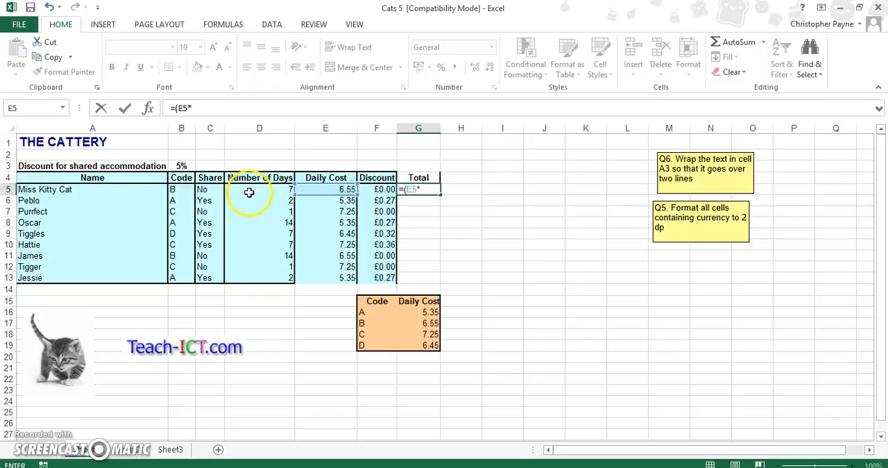
click(258, 190)
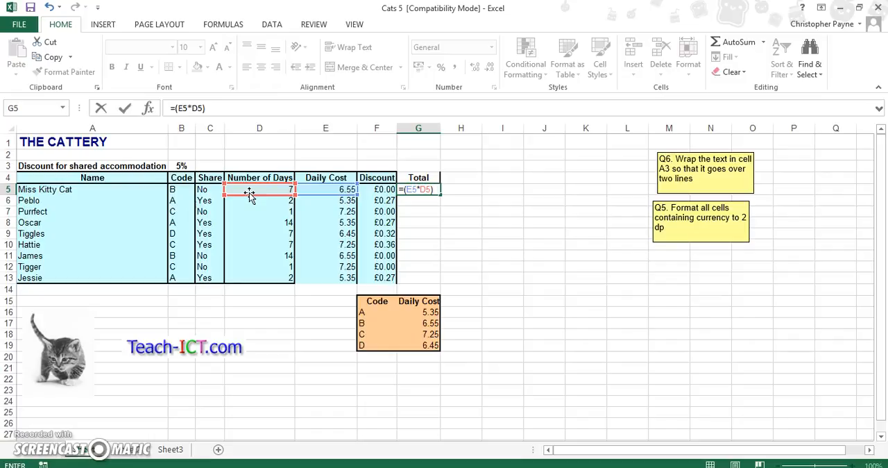
text(-)
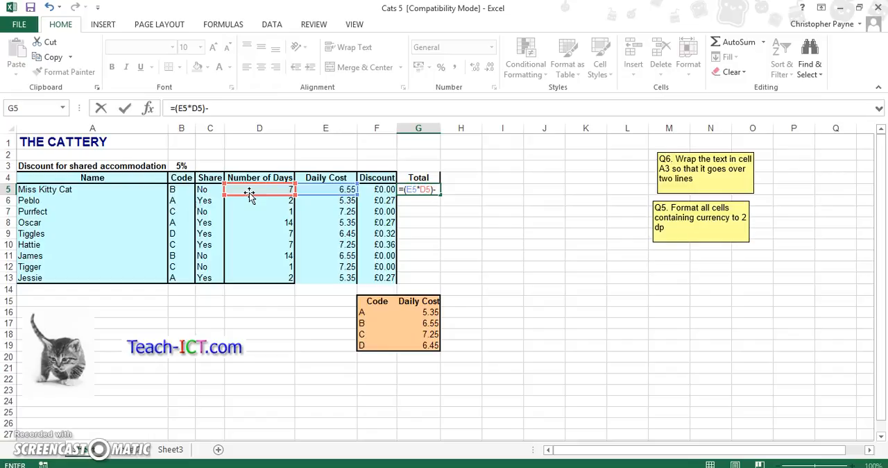
text(()
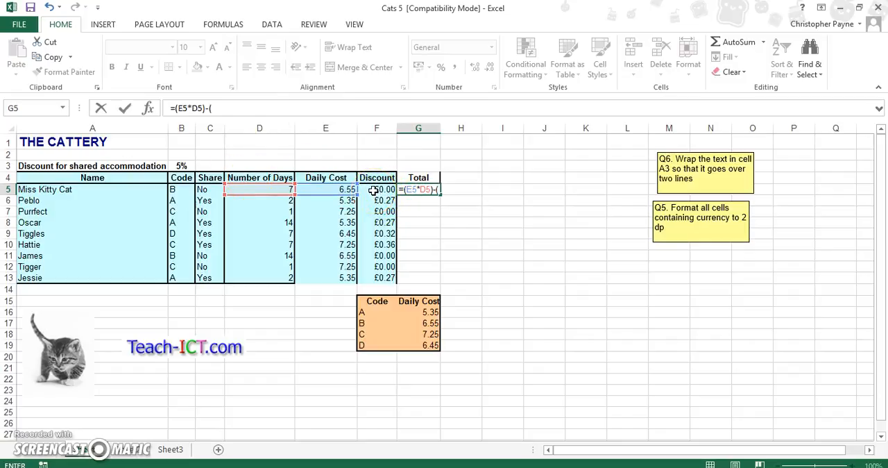
click(376, 189)
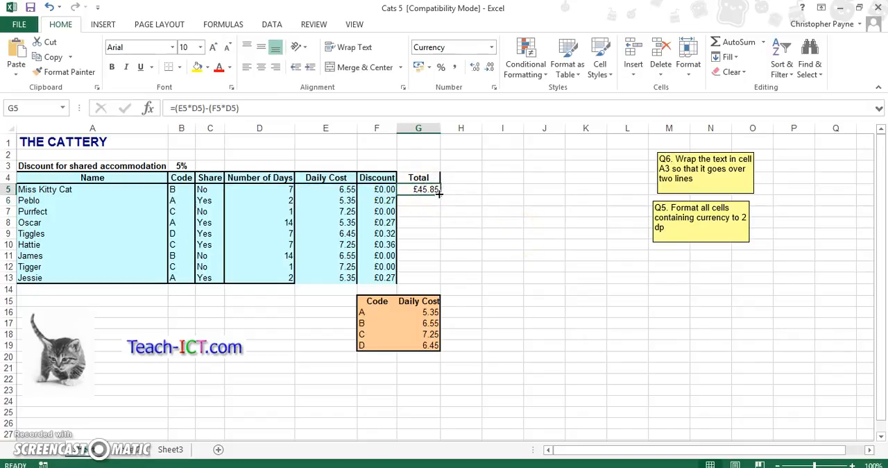
drag(434, 190, 434, 282)
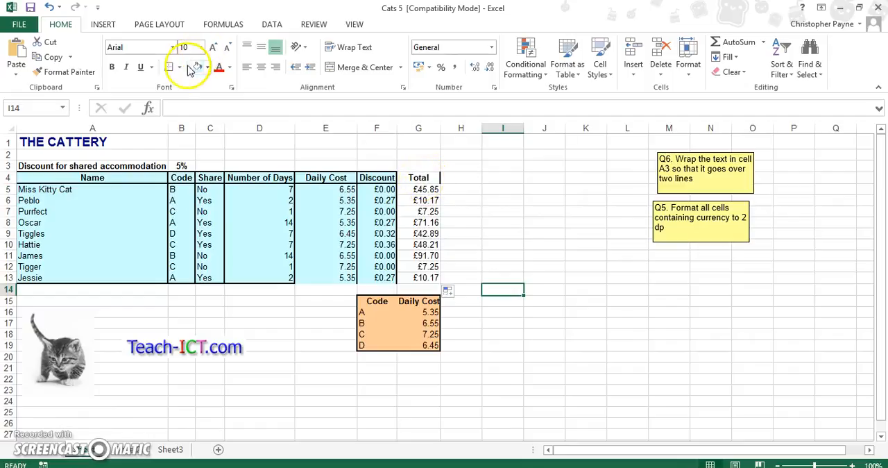
Apply borders around the Total column G4:G13 and cancel the Format Cells dialog.
click(180, 66)
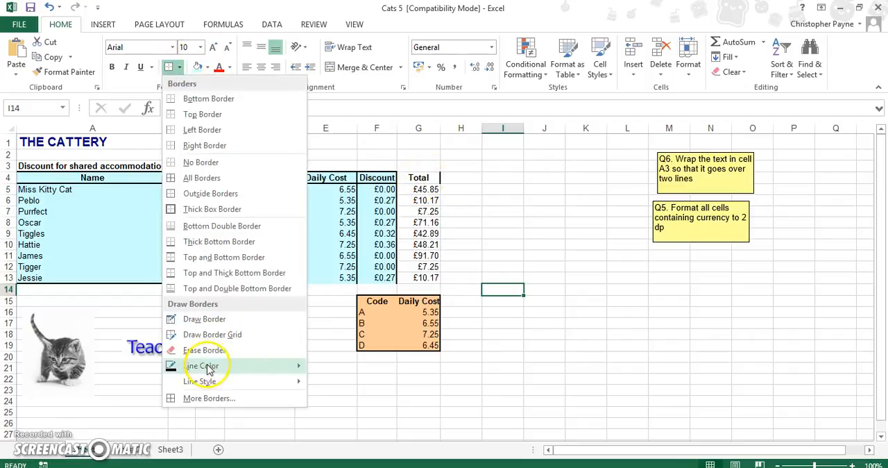
mouse_move(206, 319)
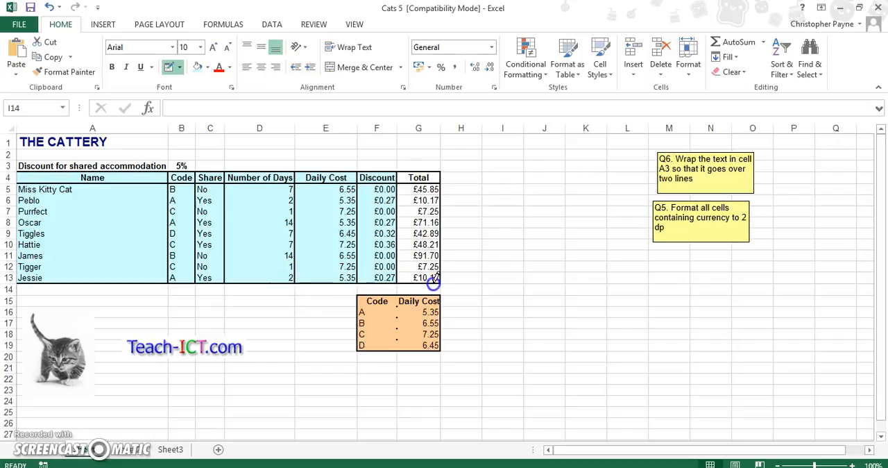
click(503, 289)
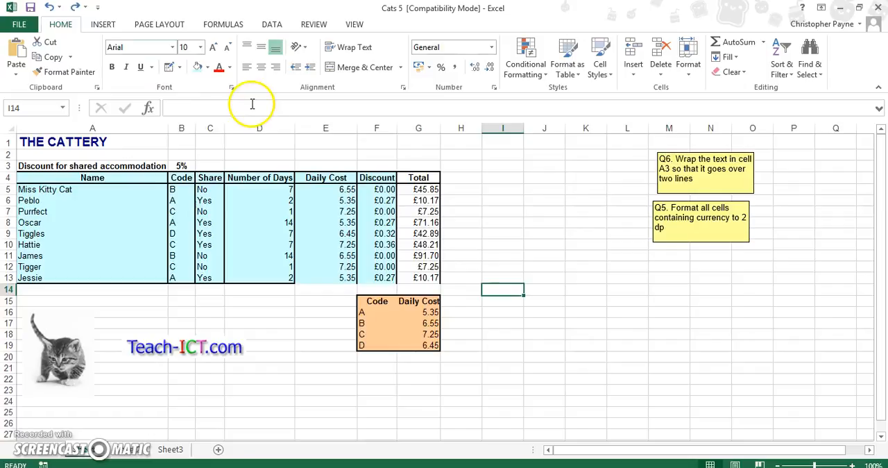
mouse_move(233, 82)
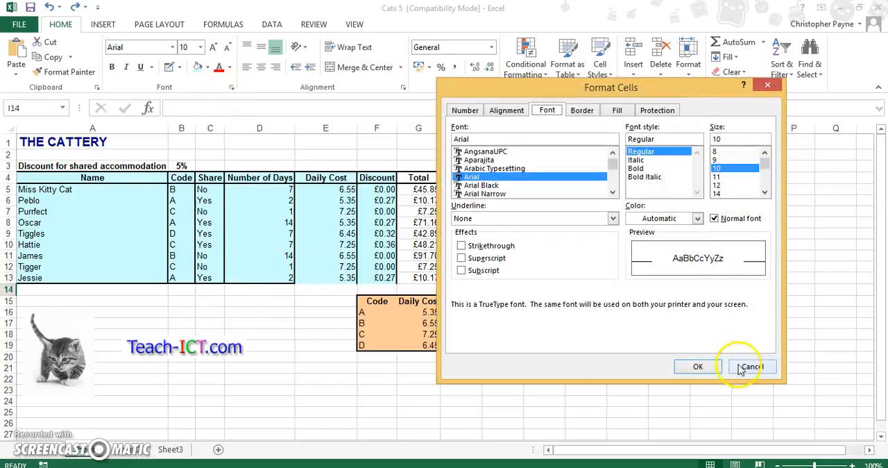
click(750, 367)
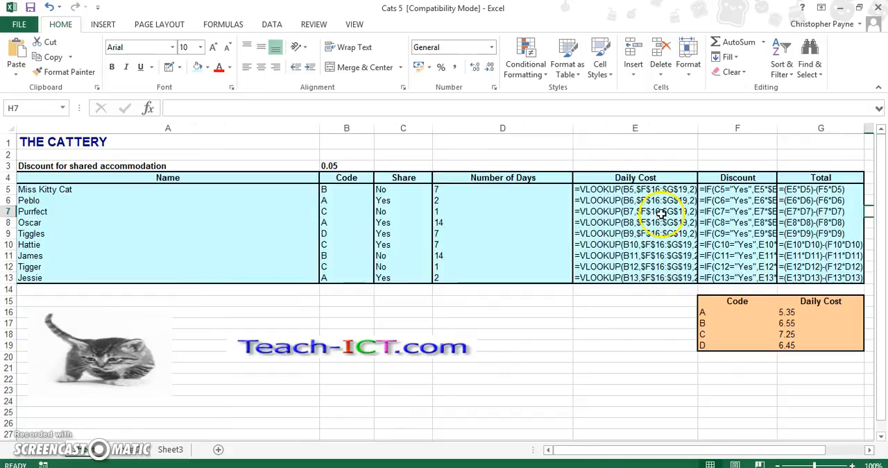
Widen the columns so the Daily Cost, Discount and Total formulas show in full.
drag(572, 129, 566, 129)
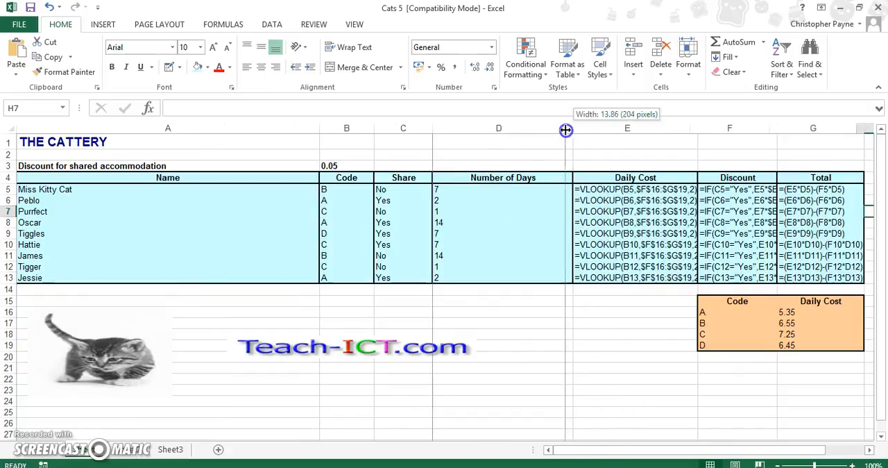
drag(566, 129, 602, 129)
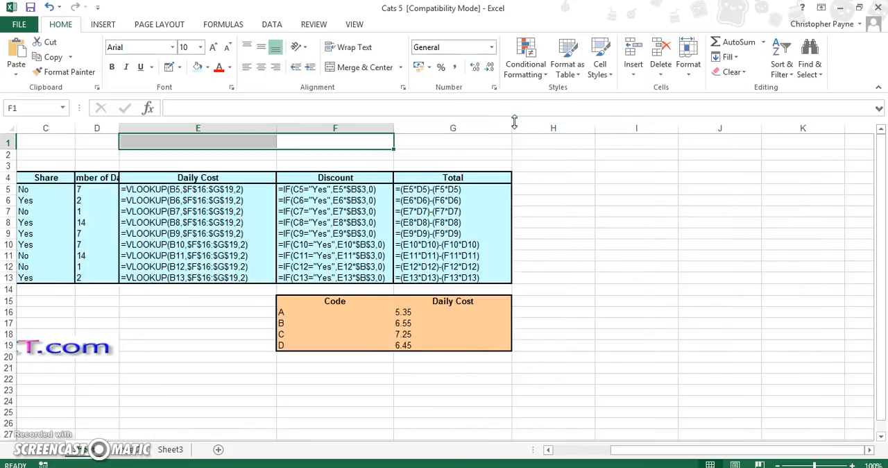
click(452, 188)
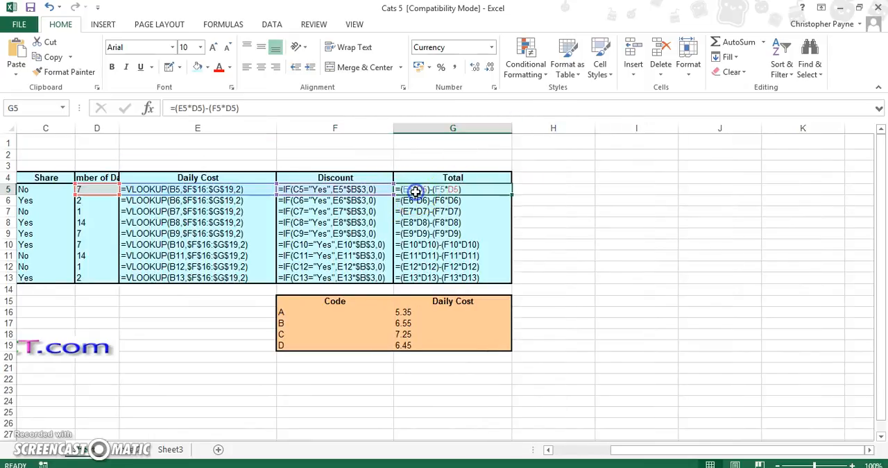